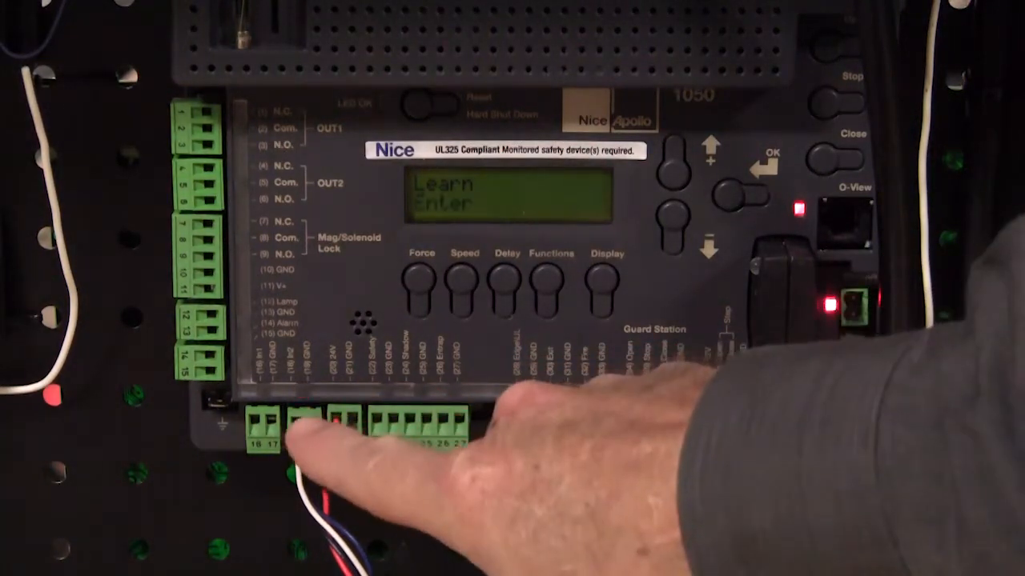
pyautogui.moveTo(513, 449)
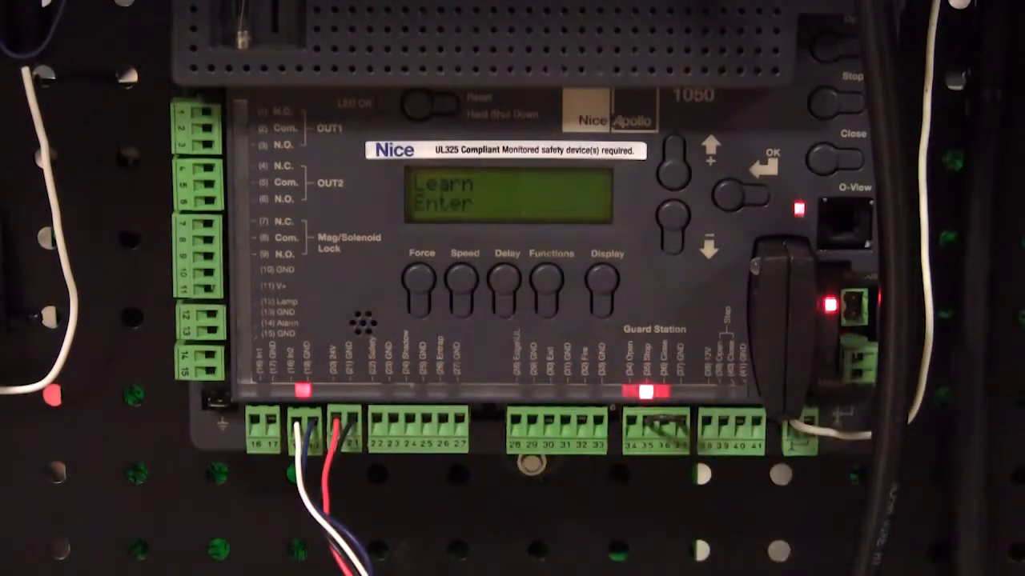